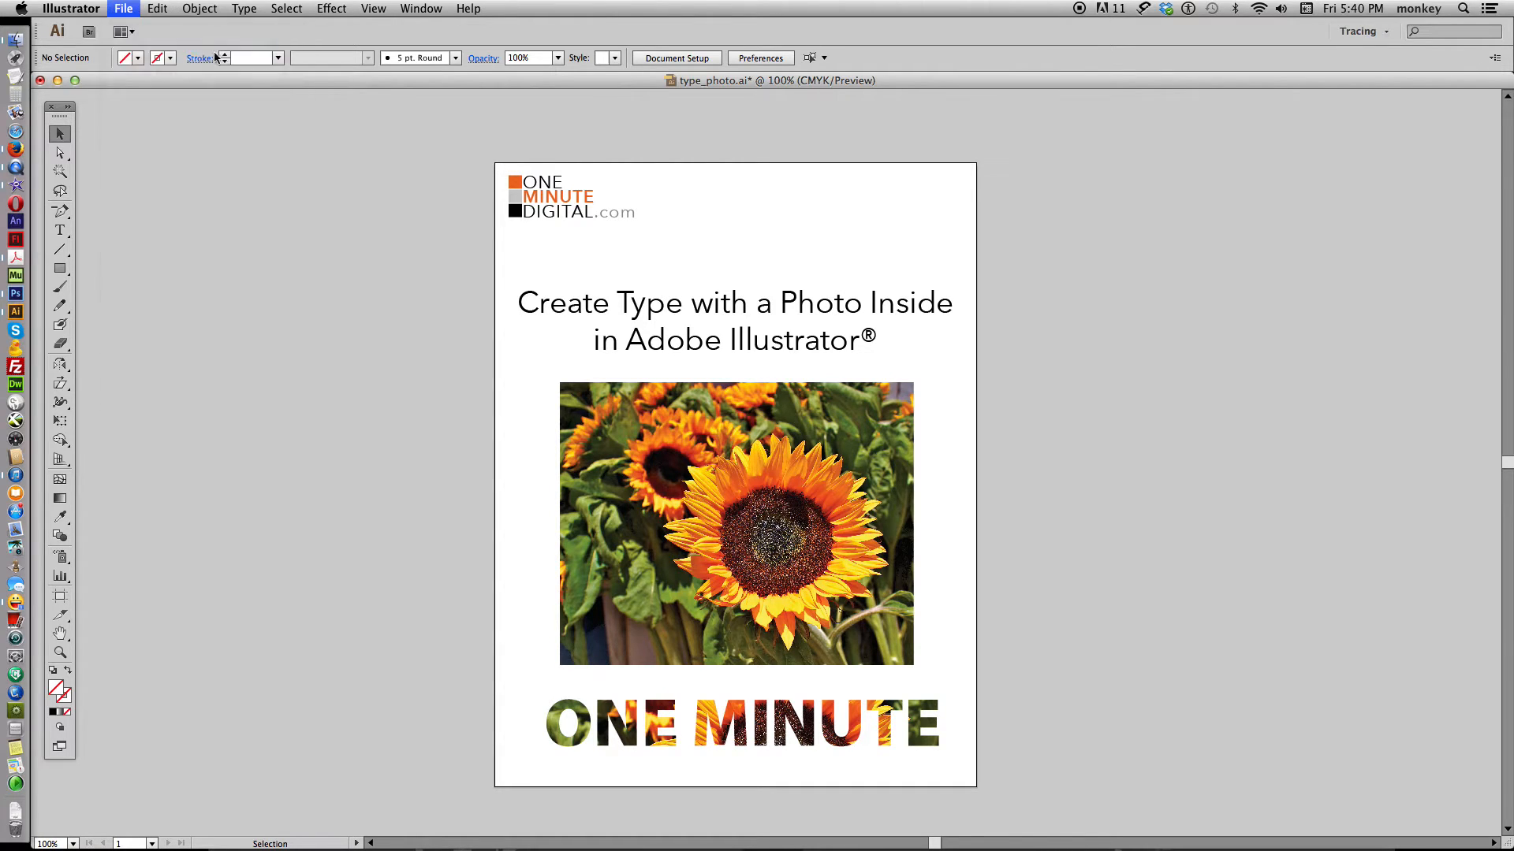
Create a new blank Illustrator document with the default settings.
{"action": "left_click", "coordinate": [123, 8]}
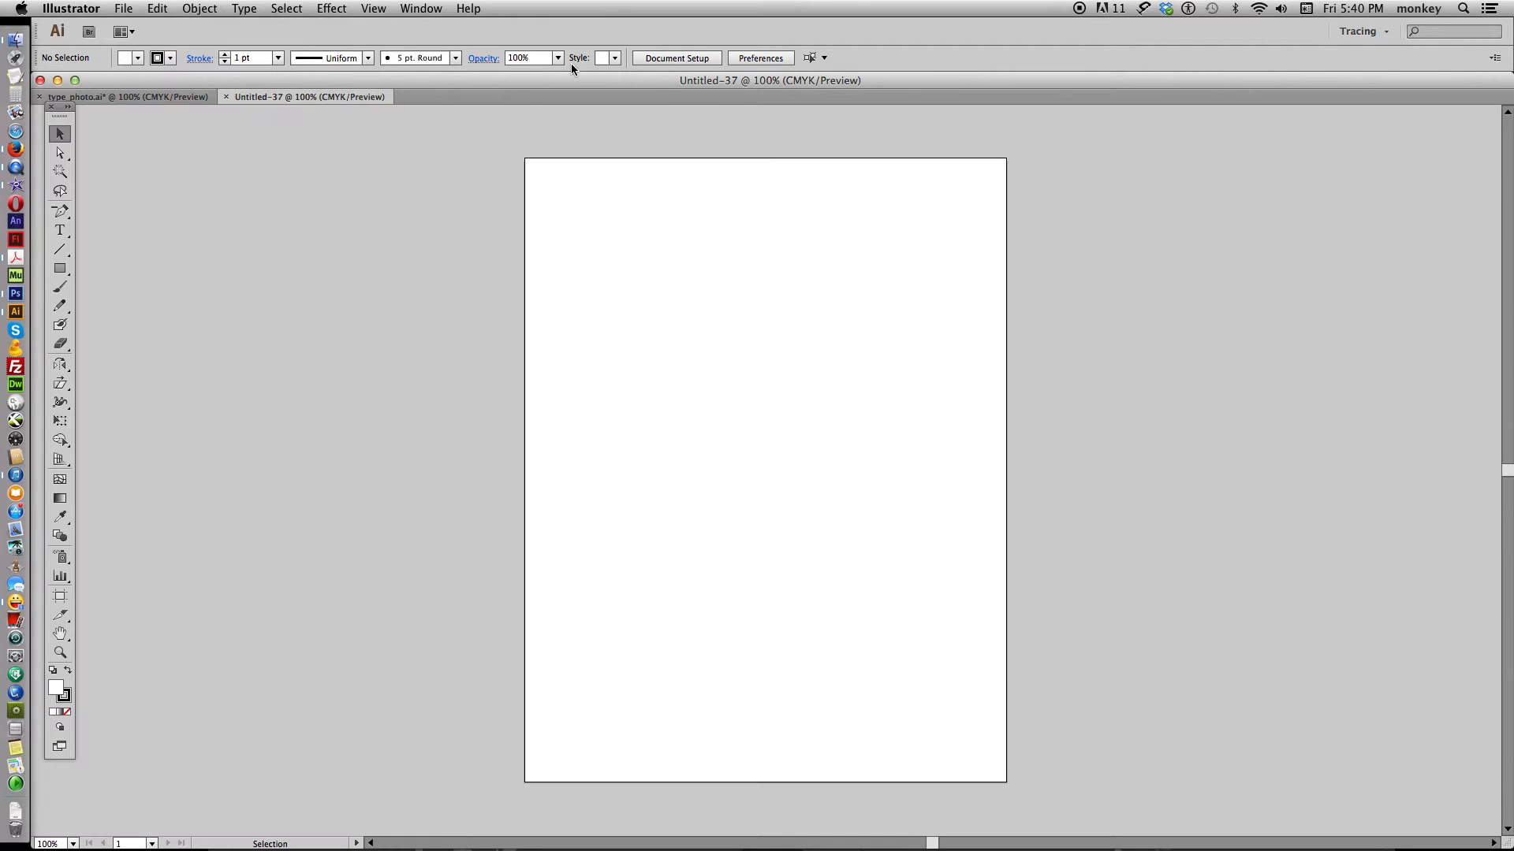
Place the sunflower JPEG as a linked image across the new artboard.
{"action": "left_click", "coordinate": [123, 8]}
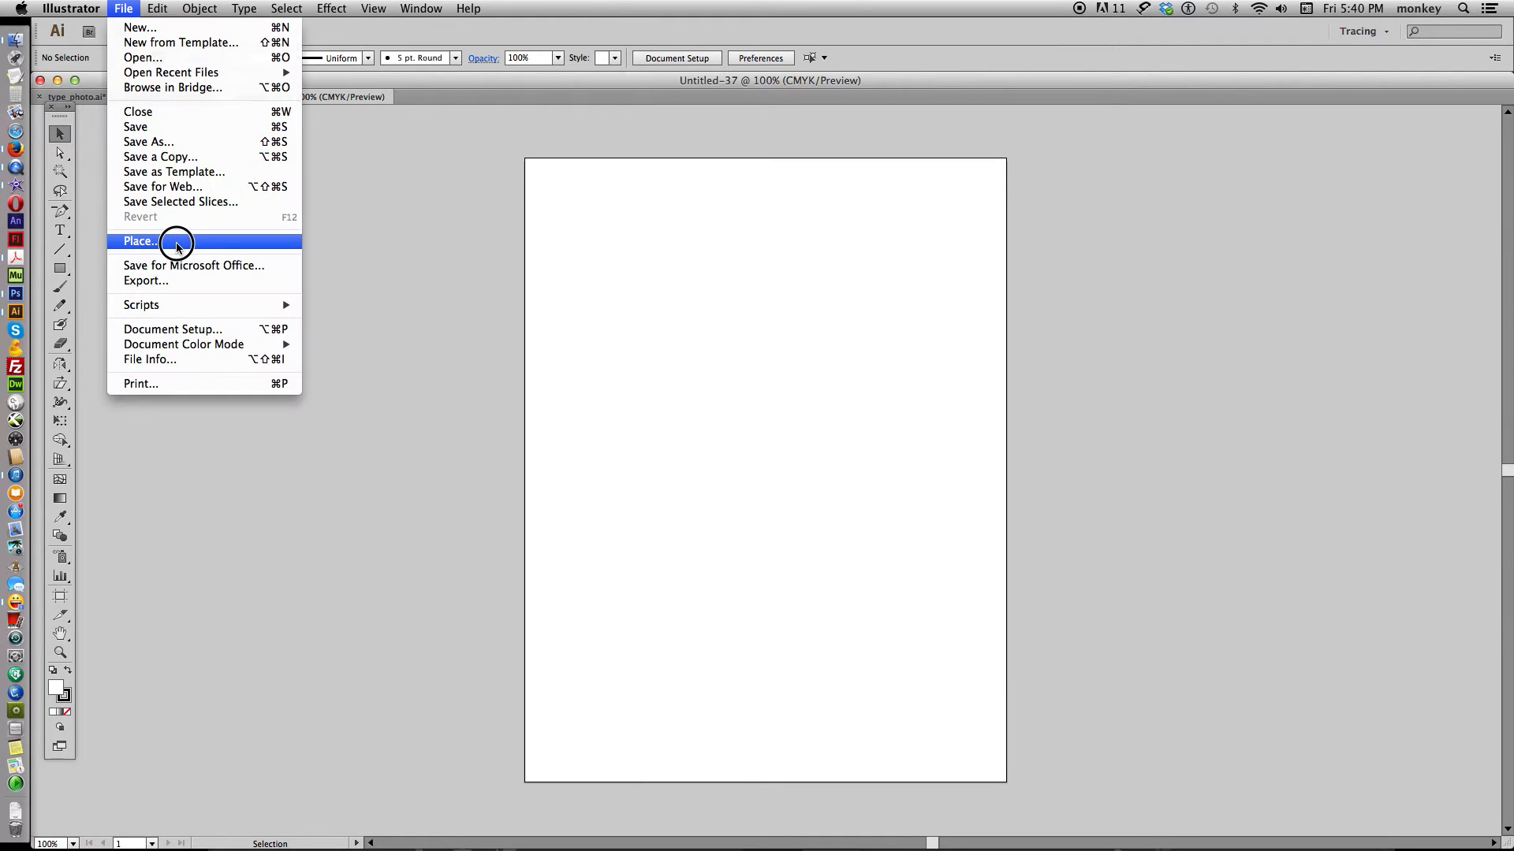
{"action": "left_click", "coordinate": [140, 240]}
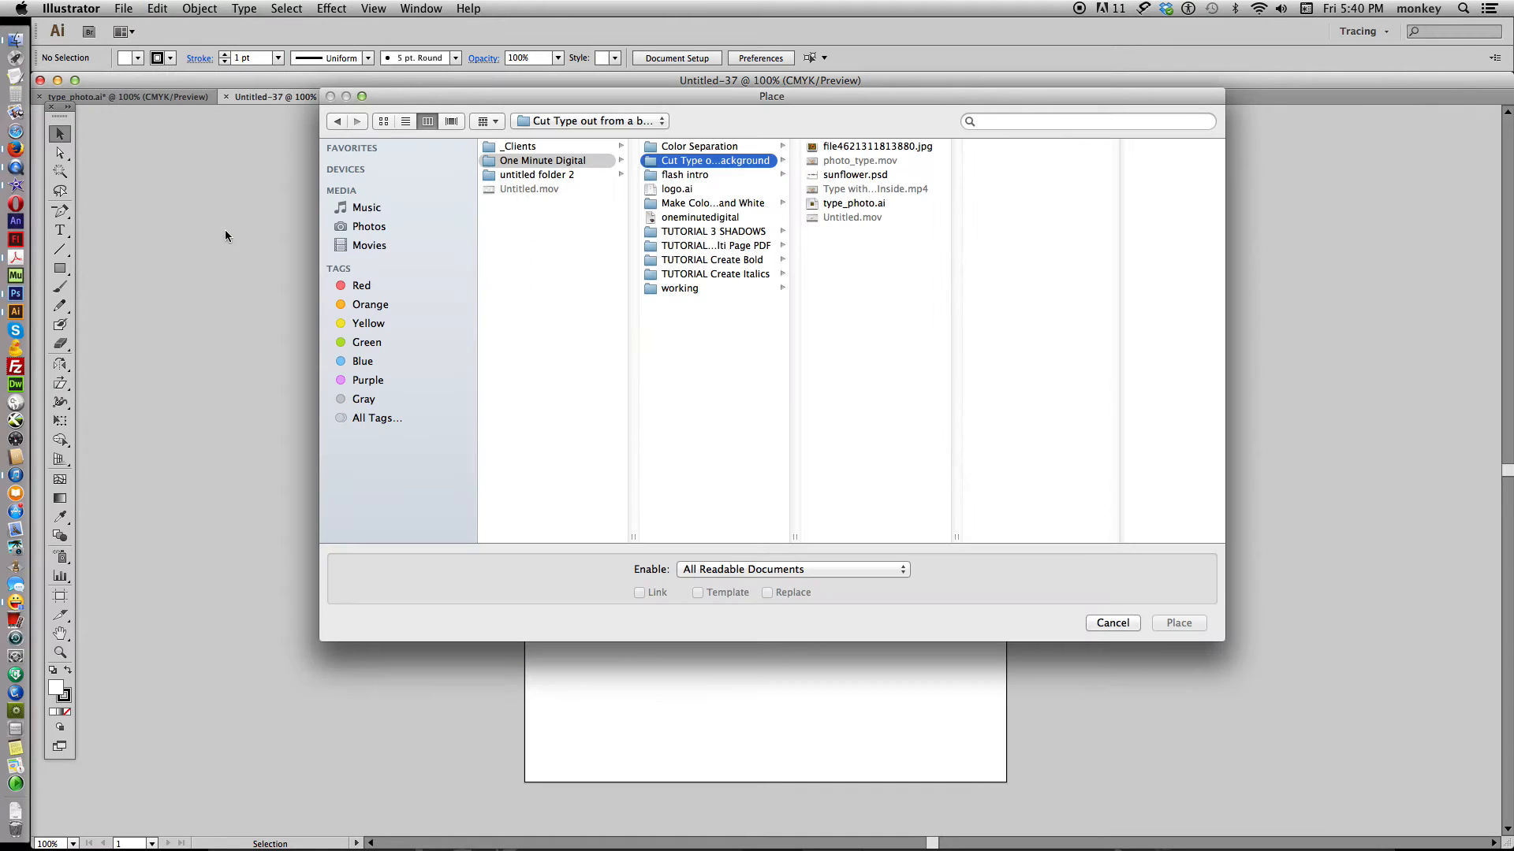
{"action": "left_click", "coordinate": [874, 146]}
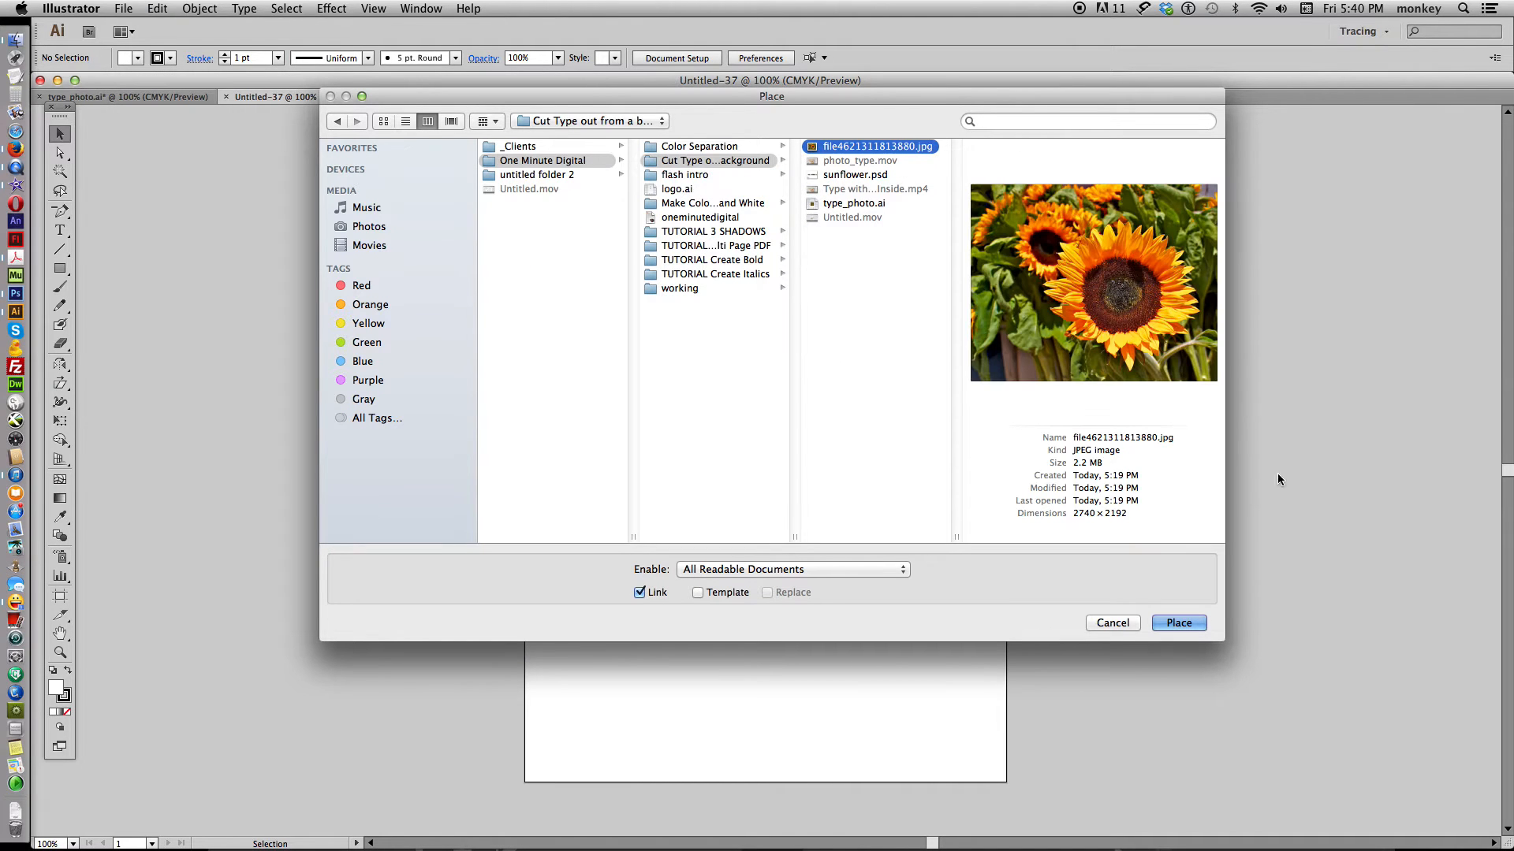
{"action": "left_click", "coordinate": [1177, 623]}
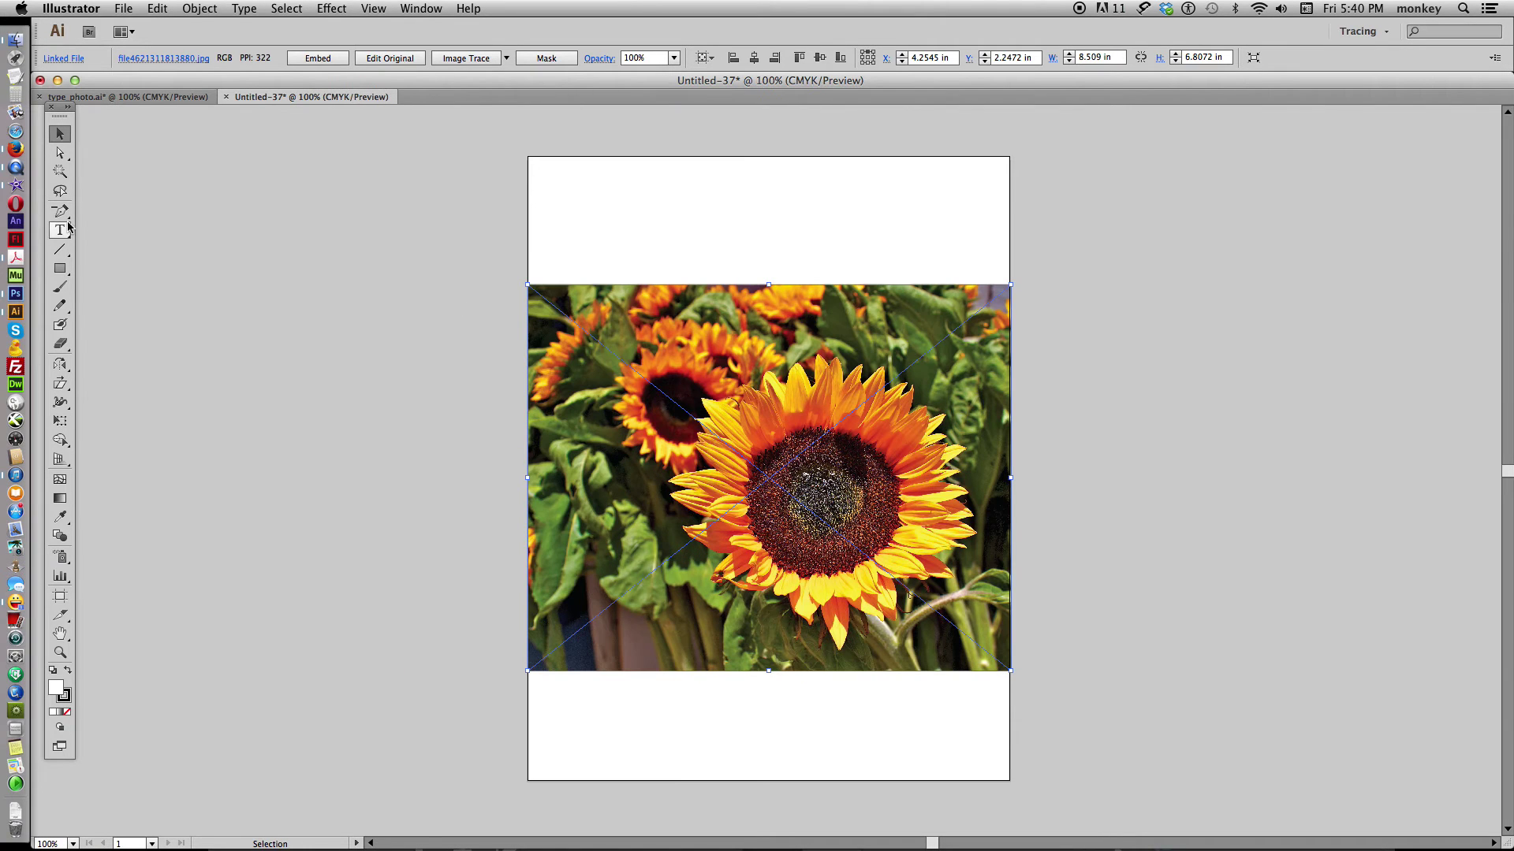
Type ONE MINUTE over the photo and select the text to scale it up.
{"action": "left_click", "coordinate": [60, 229]}
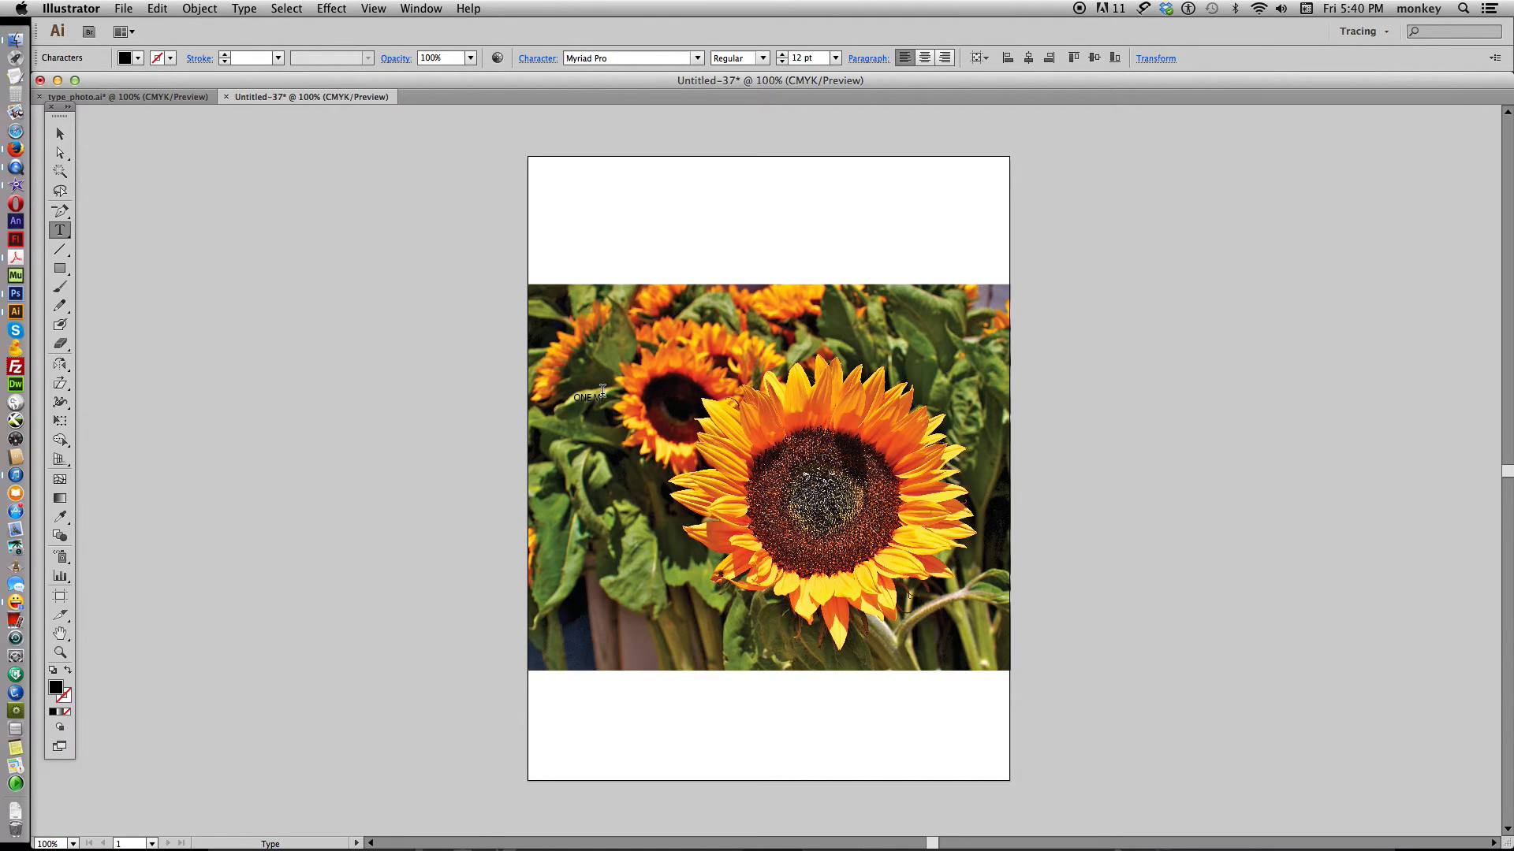
{"action": "left_click", "coordinate": [59, 133]}
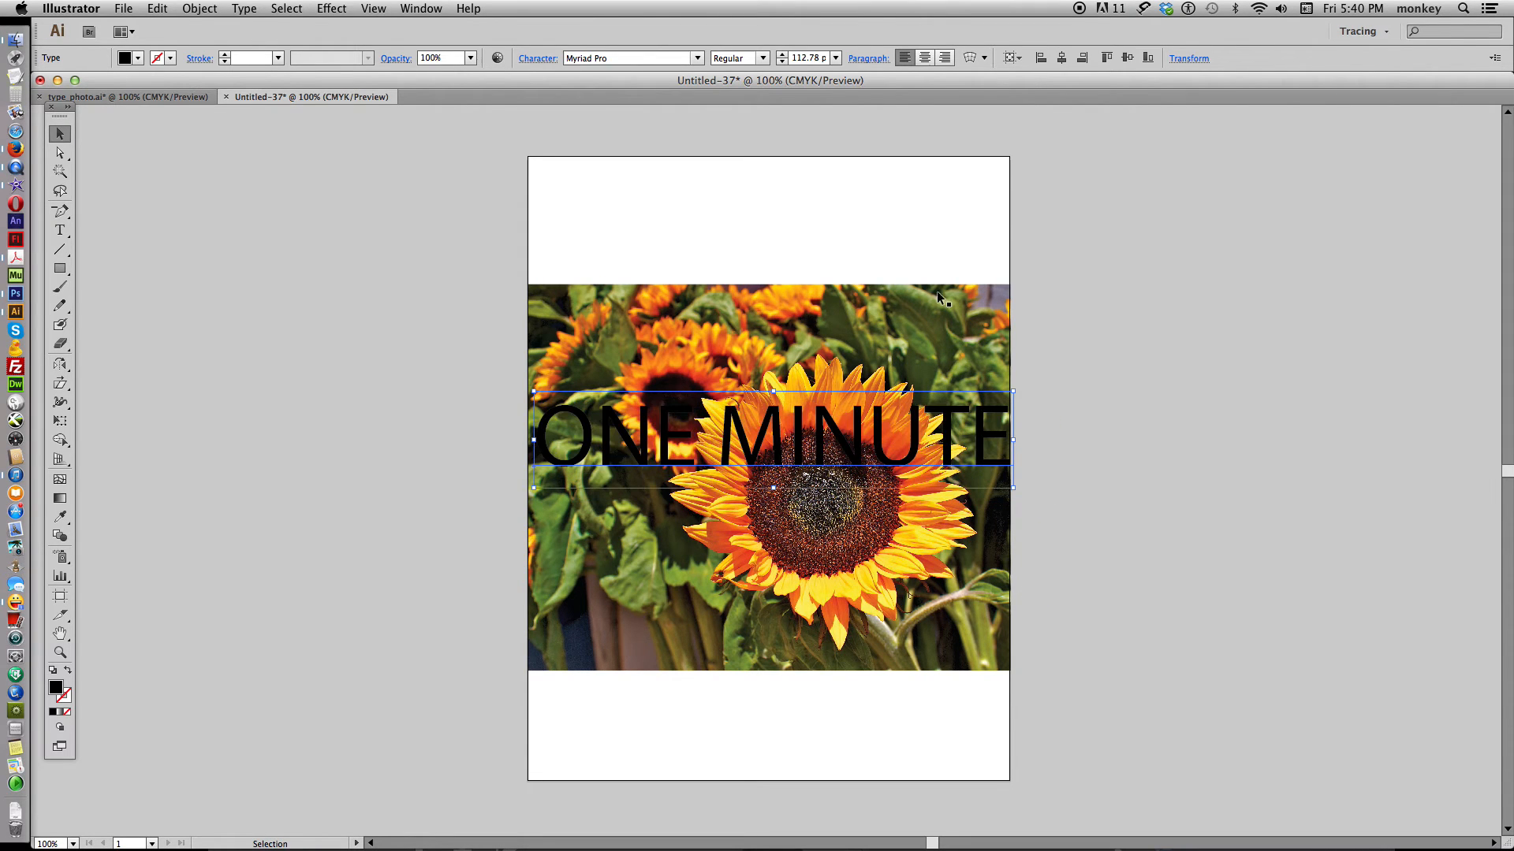
Set the ONE MINUTE text to the Black weight of Myriad Pro.
{"action": "left_click", "coordinate": [735, 57]}
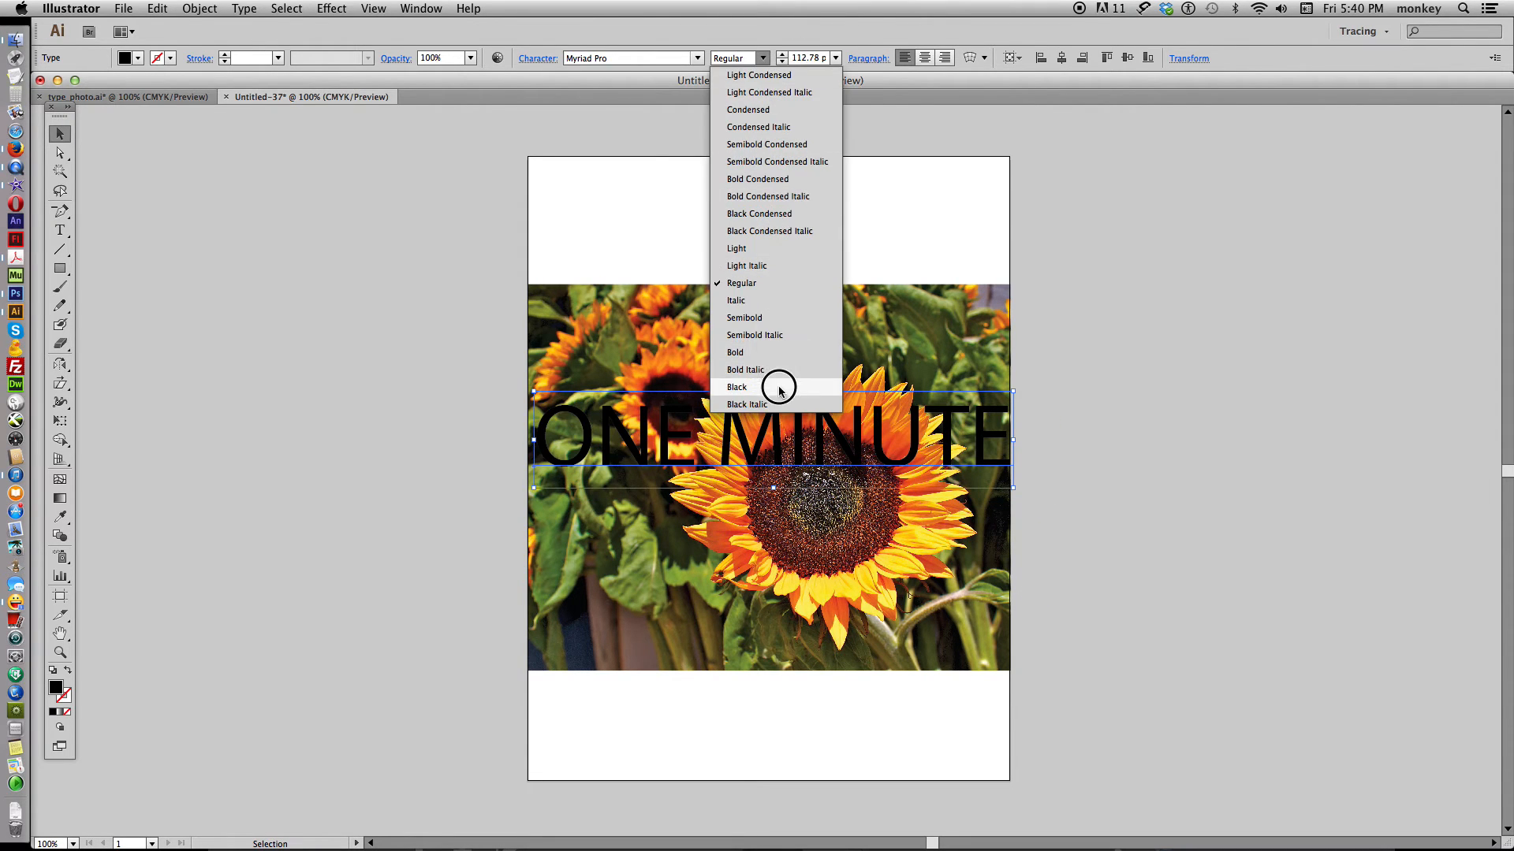
{"action": "left_click", "coordinate": [736, 387]}
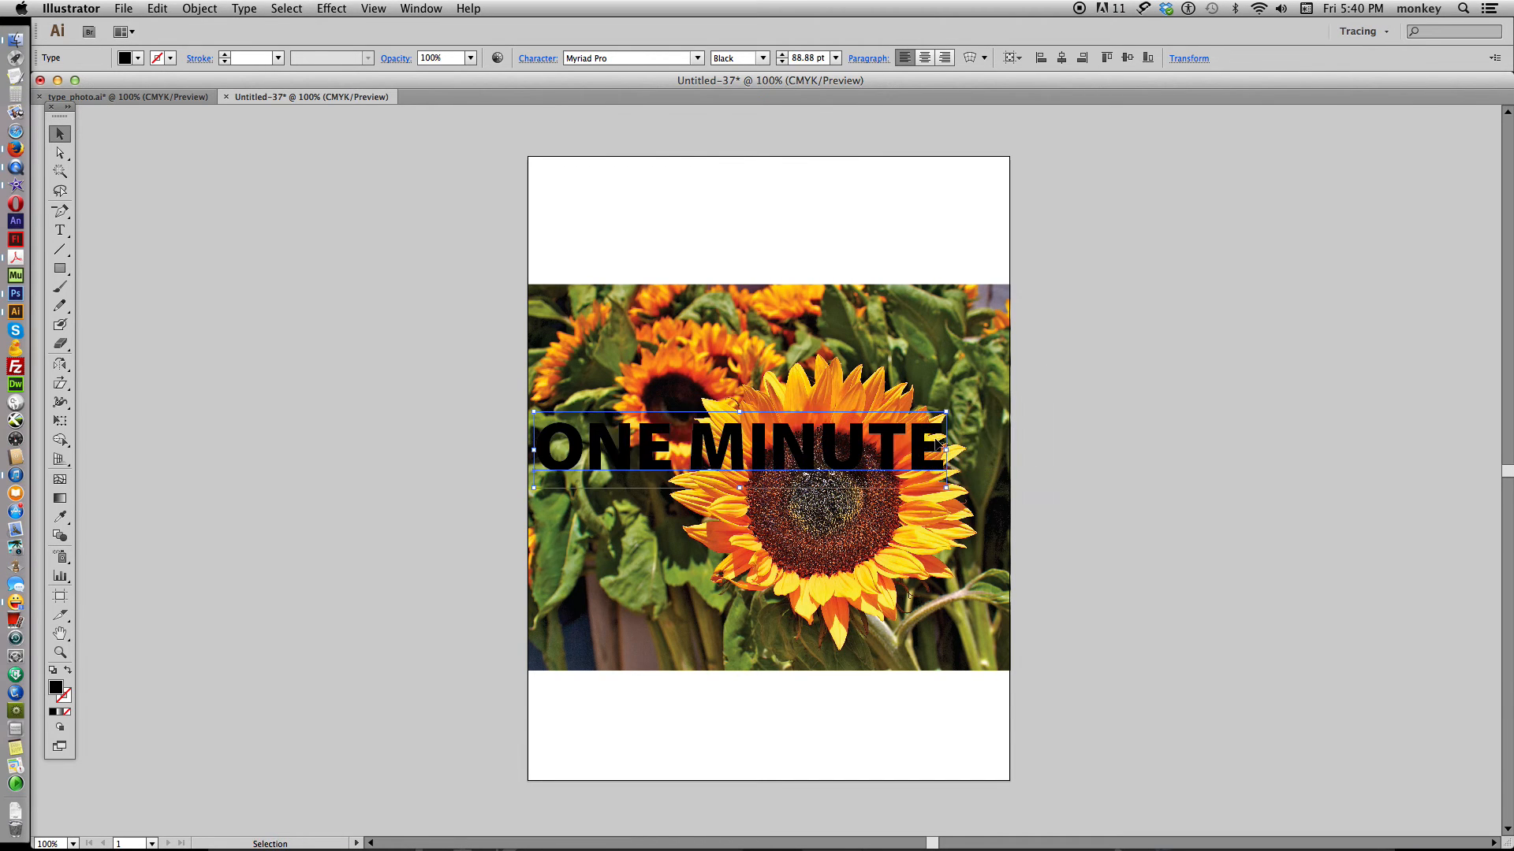